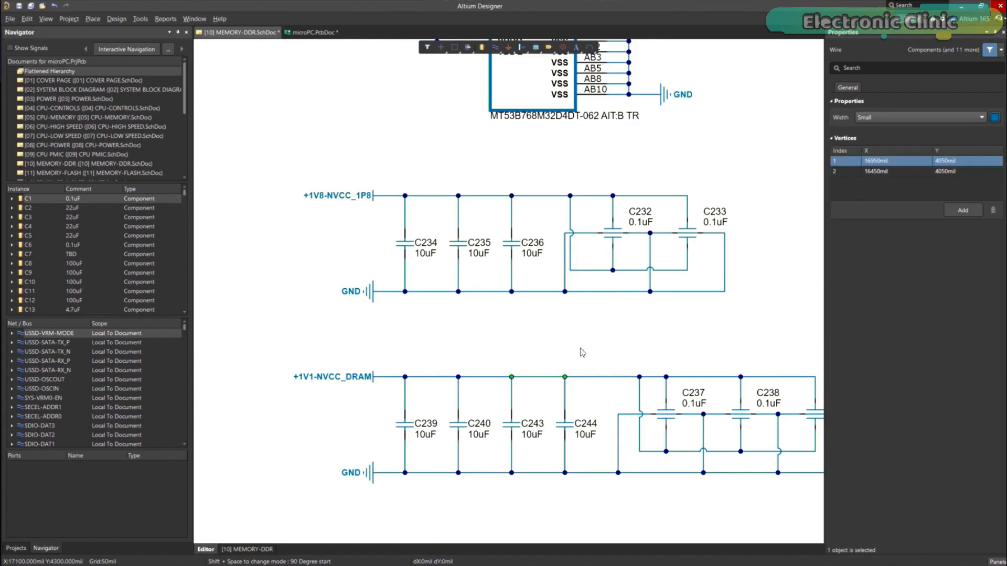
mouse_move(571, 431)
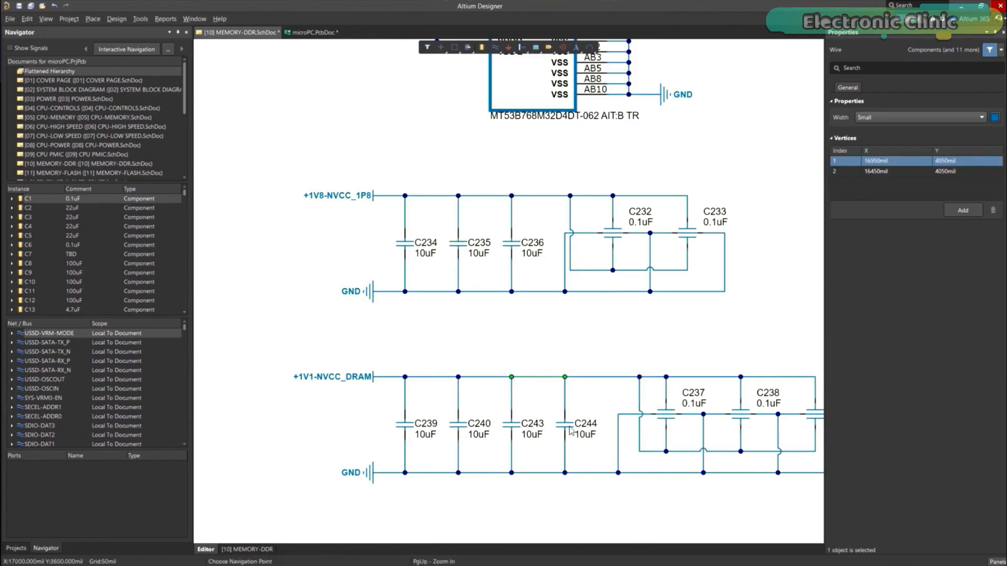
- Switch from the MEMORY-DDR schematic to the microPC.PcbDoc layout with LPDDR4 CTRL-A routes highlighted
click(314, 33)
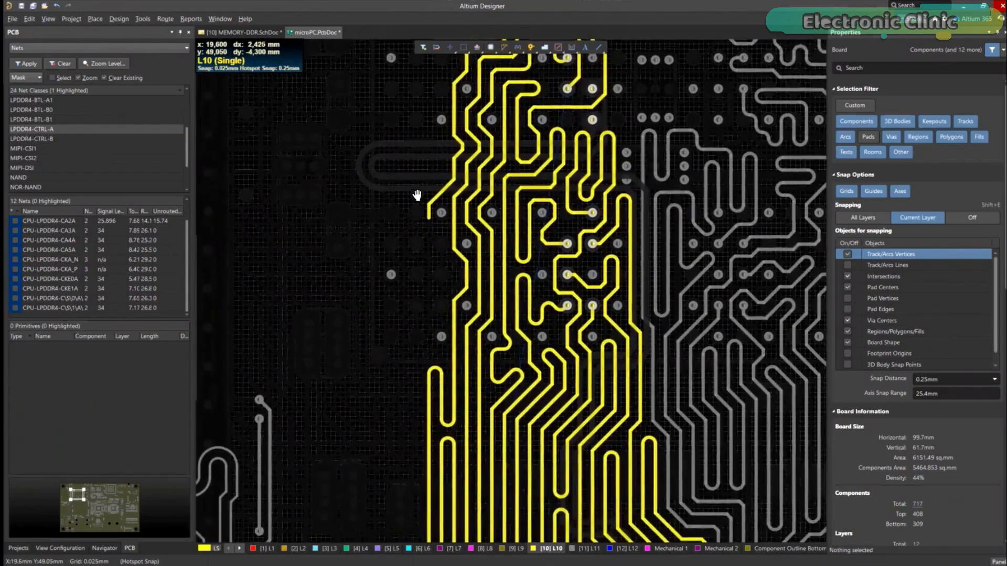